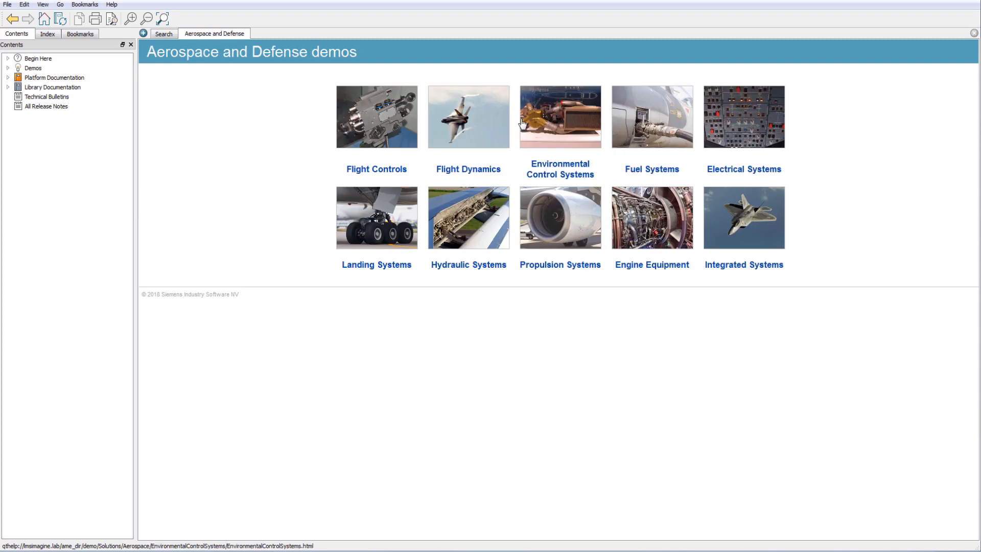
# Load the stagedCombustion_cycle_engine demo from the Propulsion Systems demos.
pyautogui.click(559, 217)
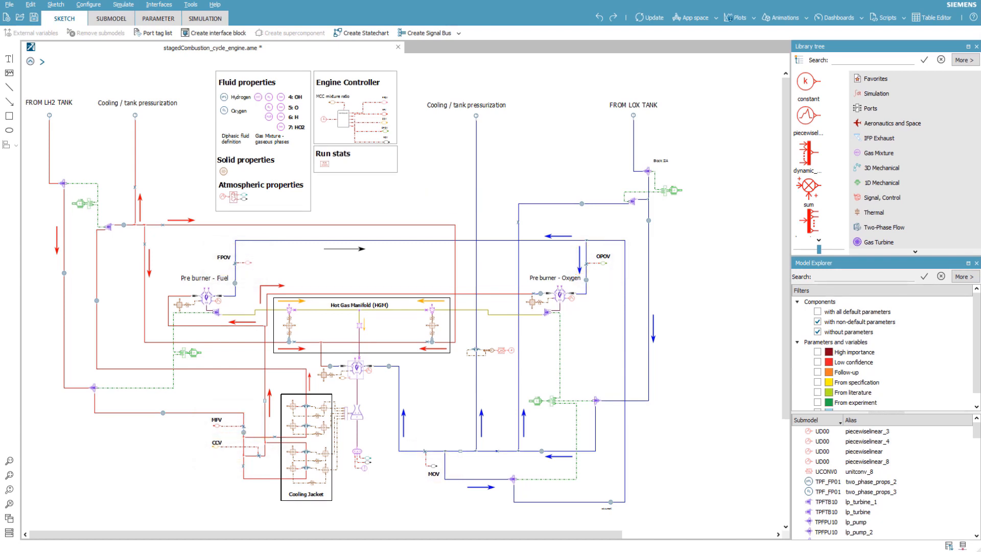
# Run the full 7 s engine simulation and list the saved plot setups.
pyautogui.click(204, 18)
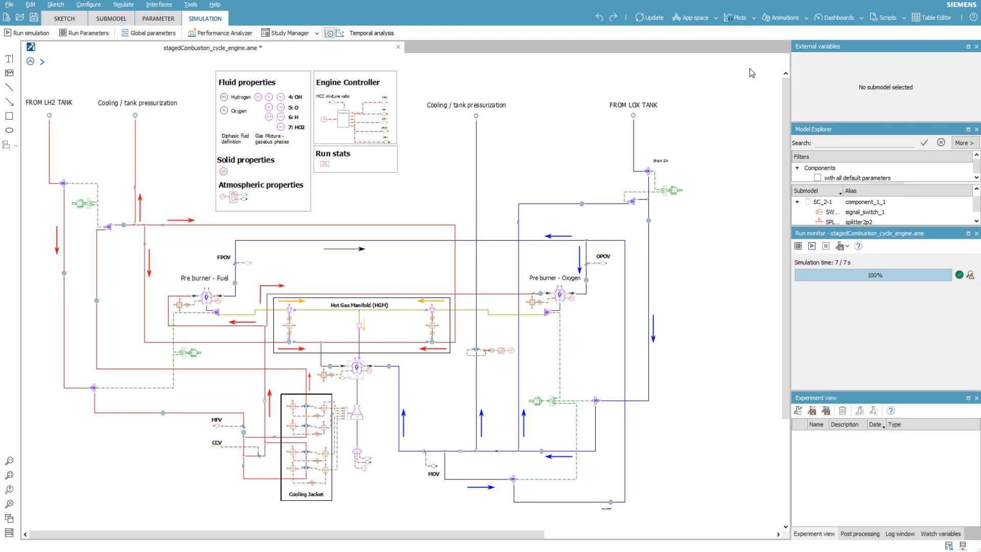
pyautogui.click(736, 18)
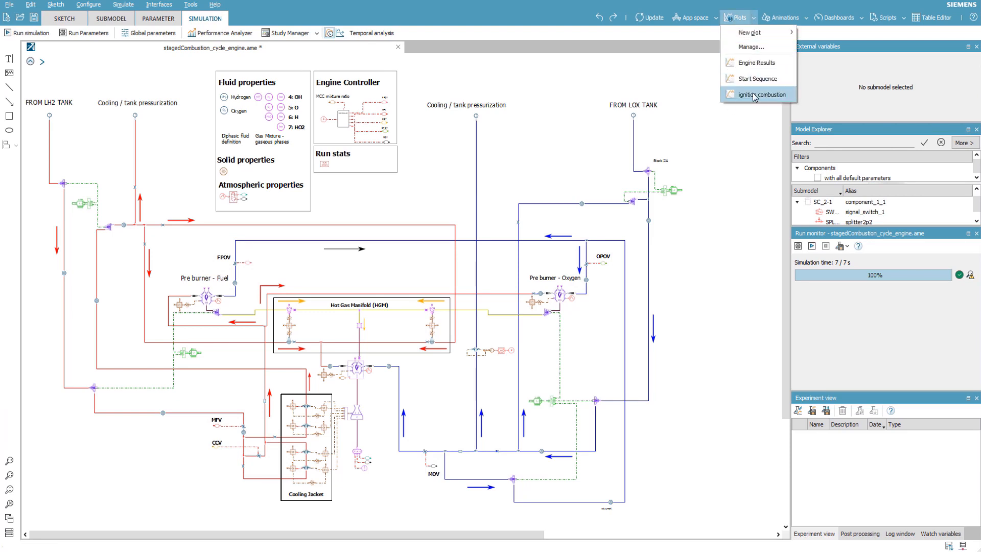
# Read the ignition combustion curves with the X cursor at about 0.2 s, 1.15 s, 5 s and later.
pyautogui.click(758, 94)
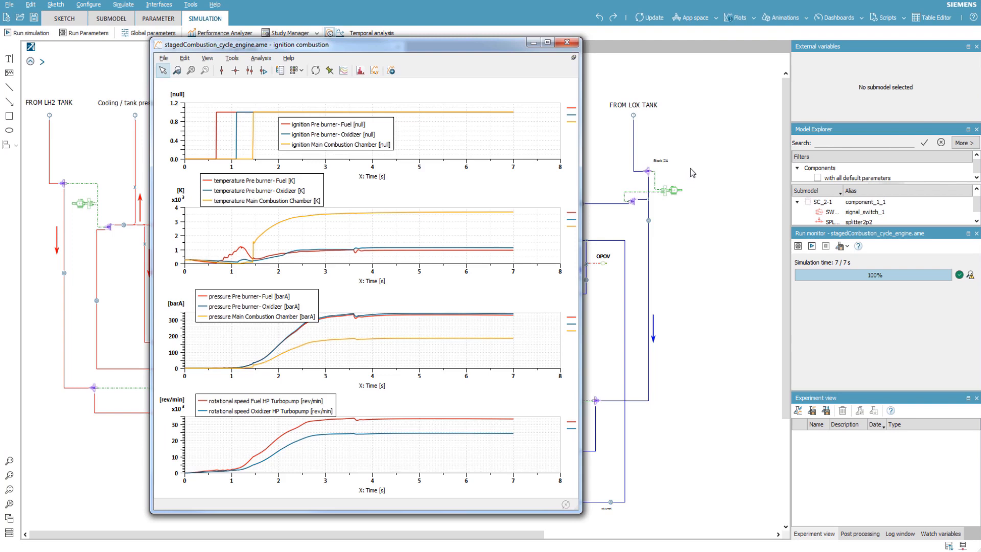
pyautogui.click(224, 70)
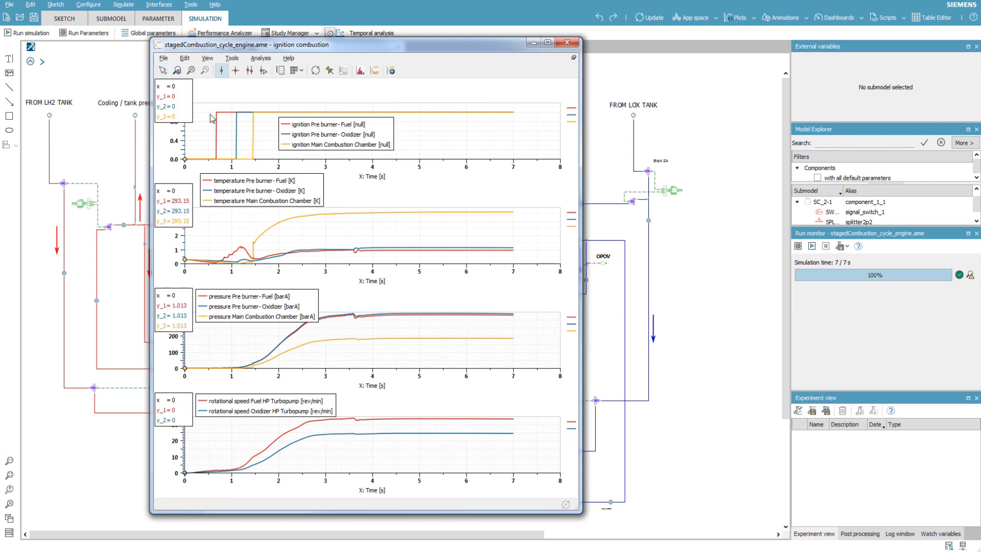
pyautogui.moveTo(185, 125); pyautogui.dragTo(195, 125)
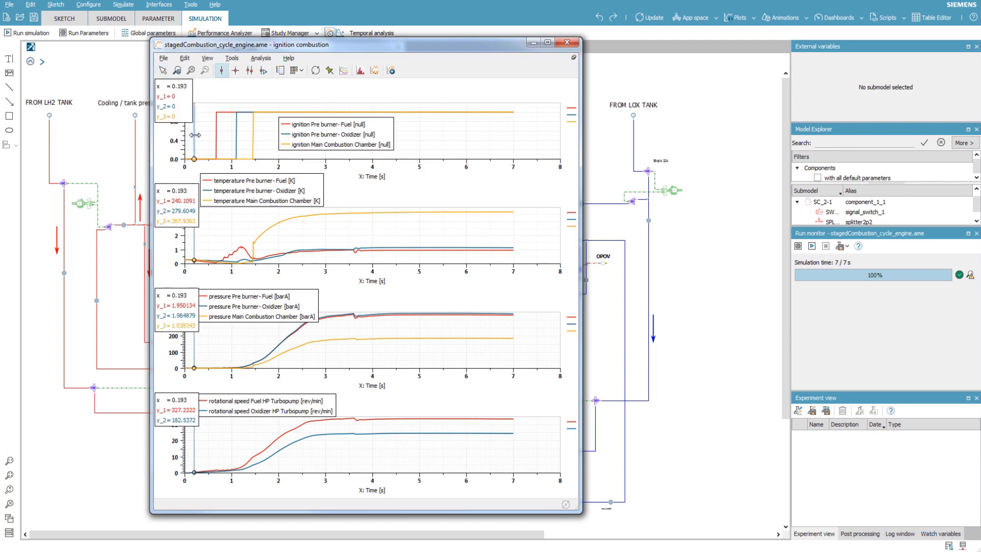
pyautogui.moveTo(196, 133); pyautogui.dragTo(219, 133)
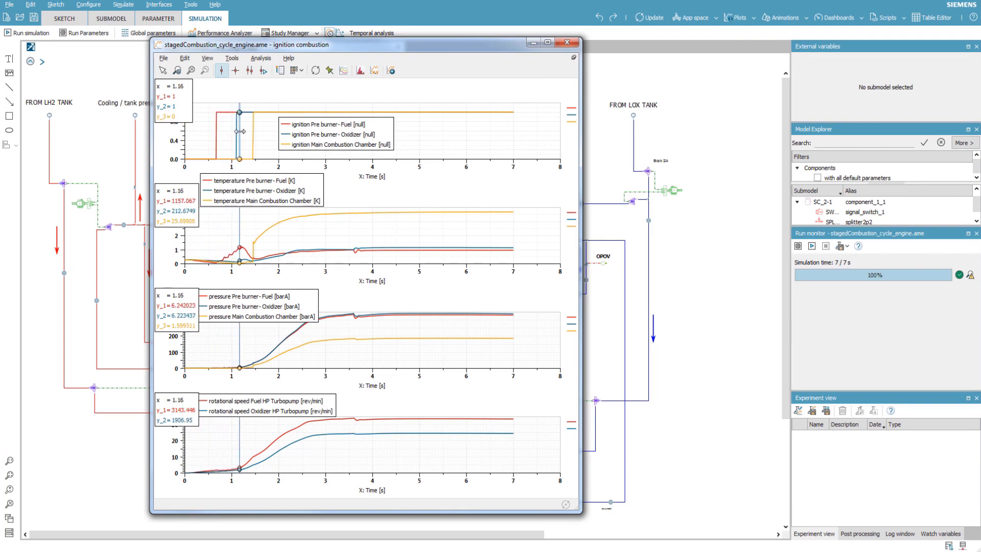
pyautogui.moveTo(243, 132); pyautogui.dragTo(249, 132)
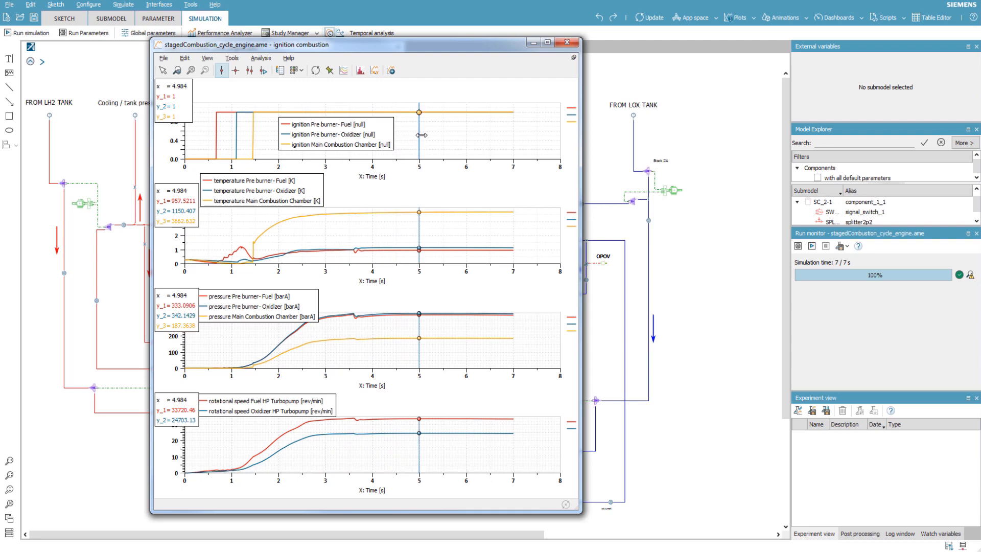
pyautogui.moveTo(418, 134); pyautogui.dragTo(513, 134)
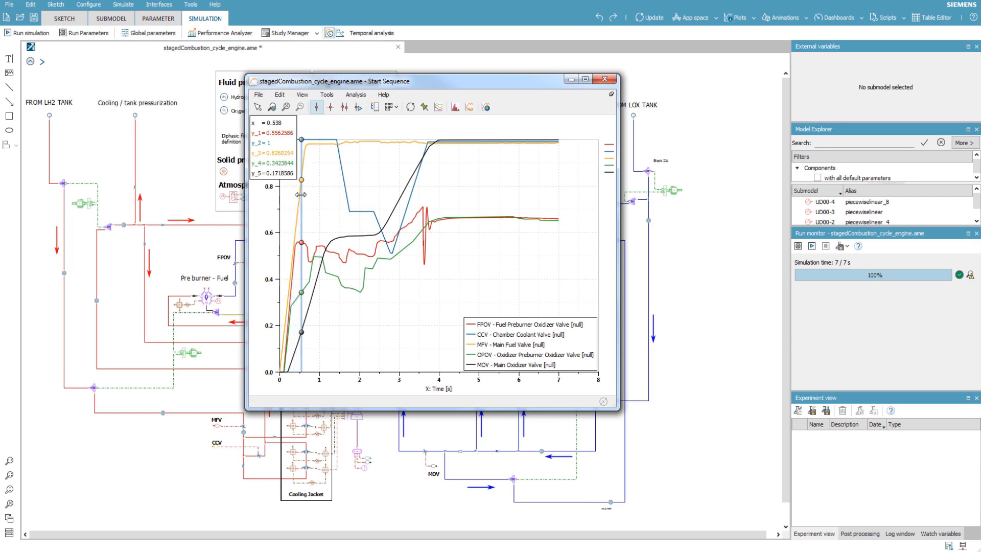
# Trace valve openings across the Start Sequence plot, then review and close the Engine Results plots.
pyautogui.moveTo(304, 194); pyautogui.dragTo(341, 194)
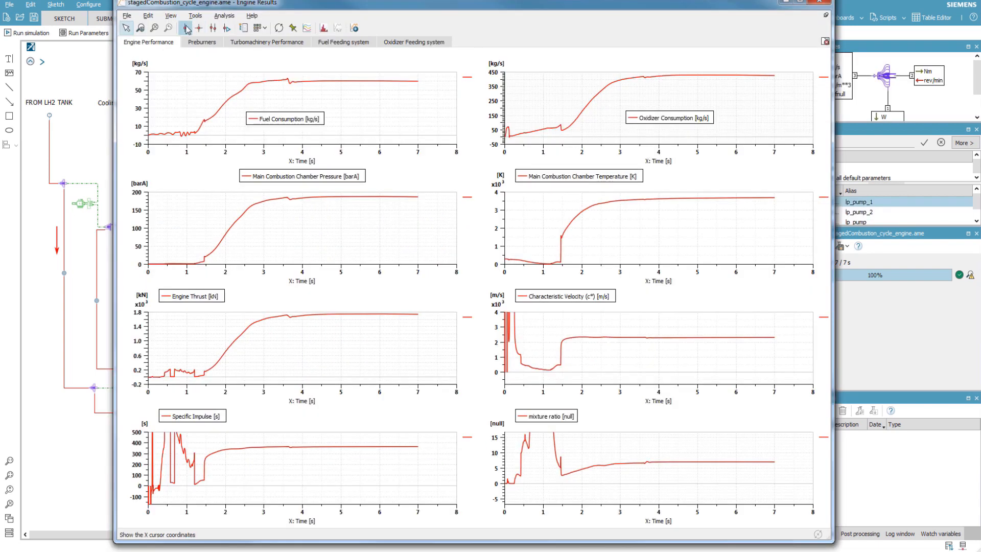
pyautogui.click(185, 28)
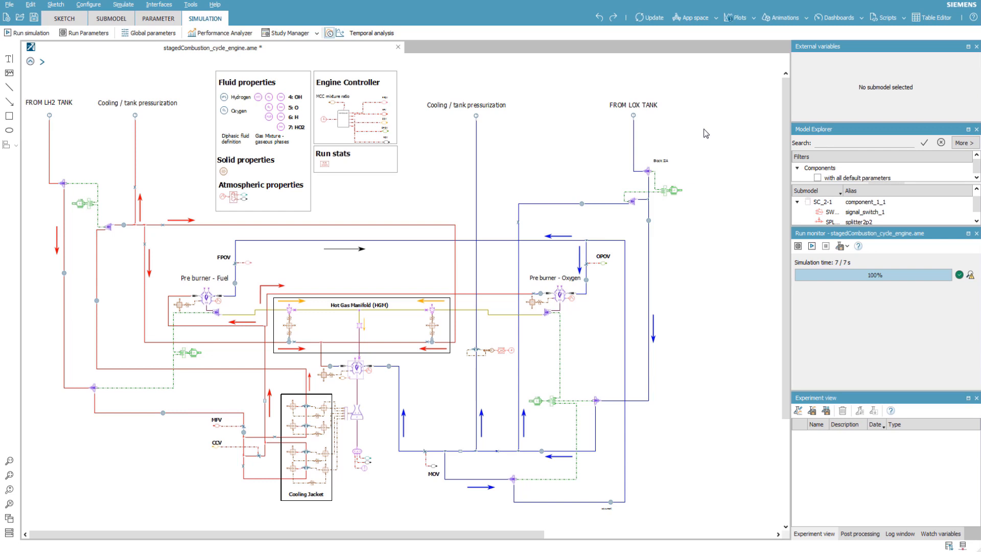
# Read the FPOV results at about 3.1 s and the 7 s end, then close that plot window.
pyautogui.click(224, 258)
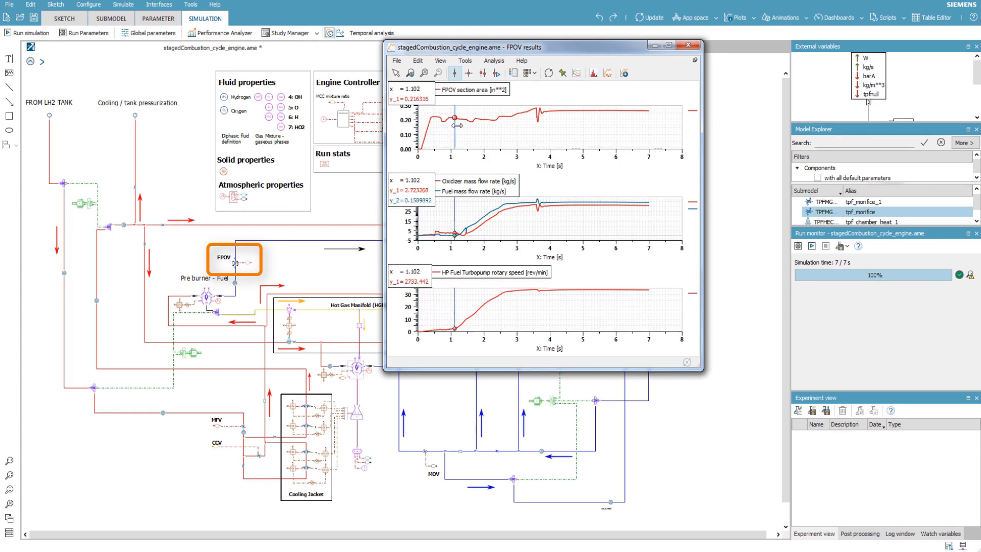
pyautogui.moveTo(452, 124); pyautogui.dragTo(521, 124)
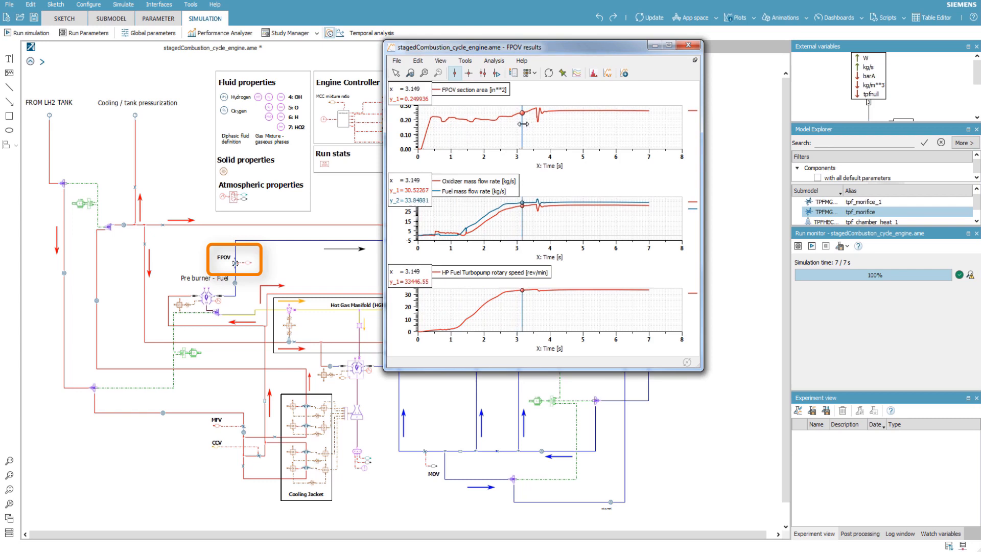
pyautogui.moveTo(524, 124); pyautogui.dragTo(625, 123)
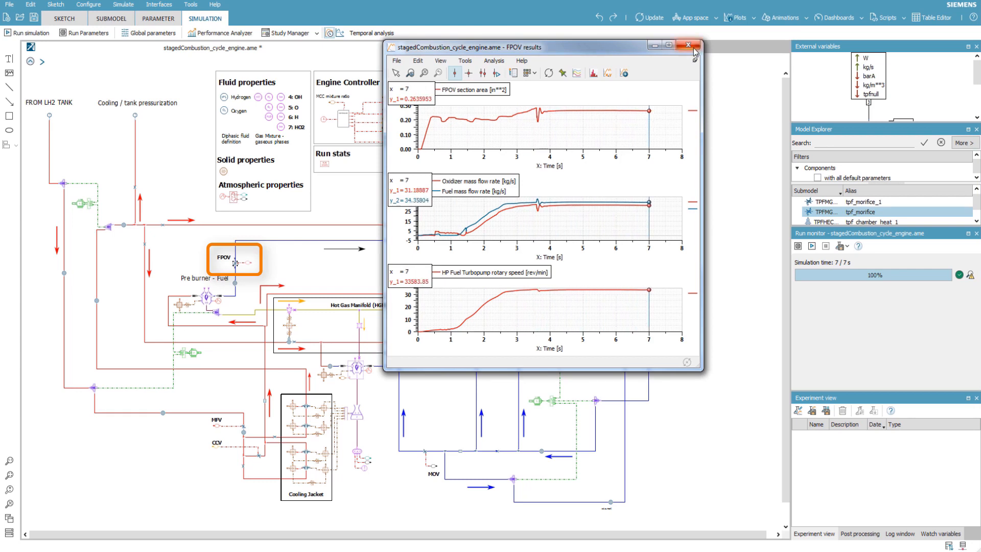
pyautogui.click(688, 45)
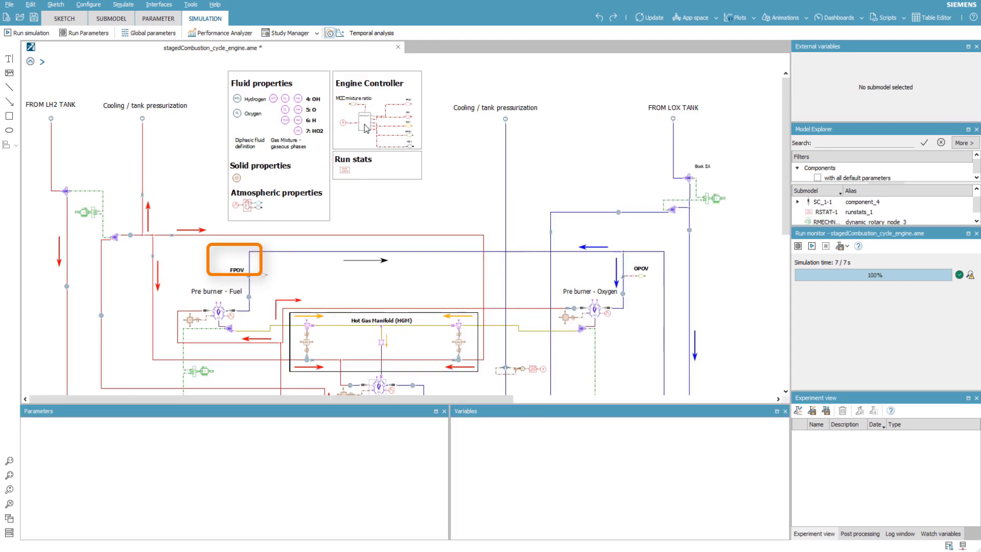
# Show the FPOV section area curve from the Engine Controller supercomponent's FPOV_control_no_text plot.
pyautogui.click(365, 122)
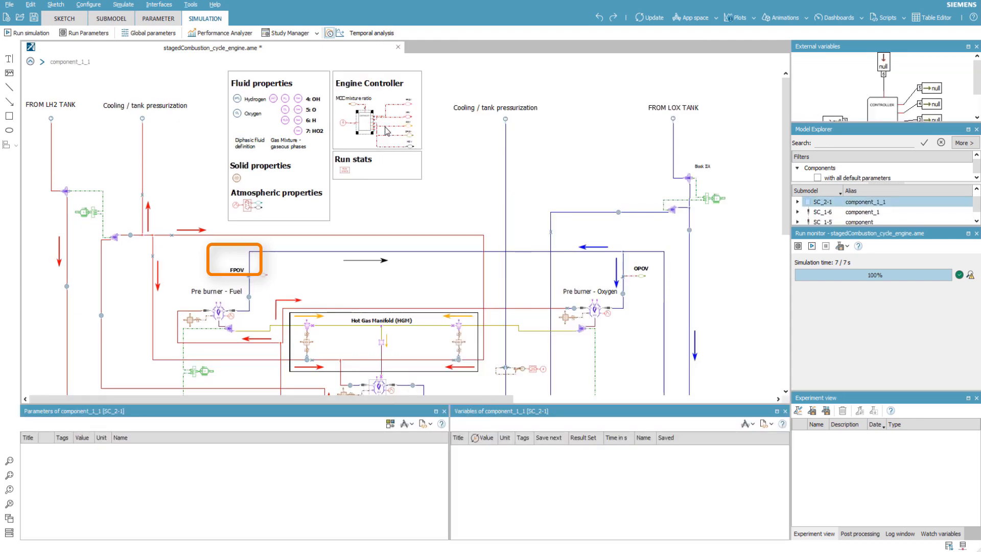
pyautogui.doubleClick(233, 258)
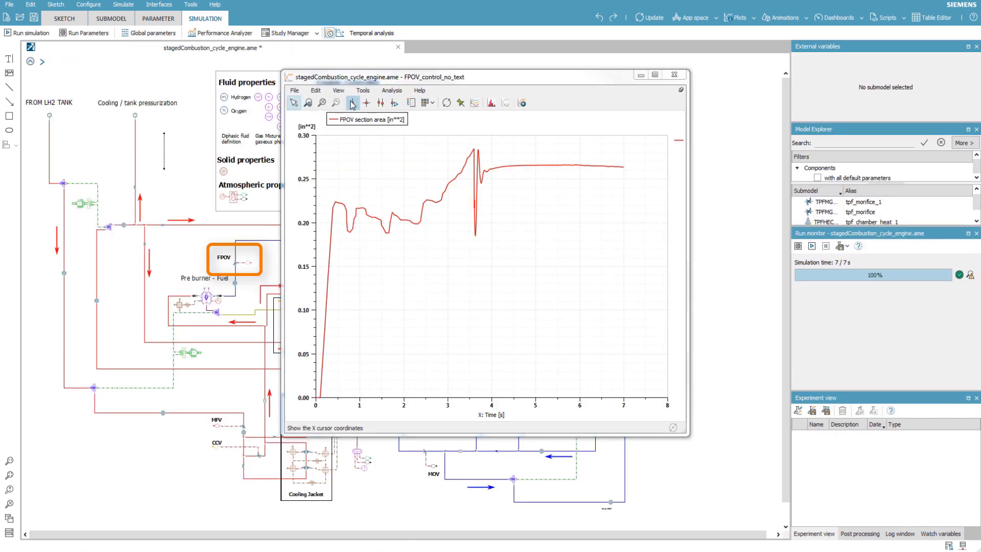
# Read the FPOV area at about 0.7 s and in the steady phase near 6 s (about 0.265).
pyautogui.click(353, 102)
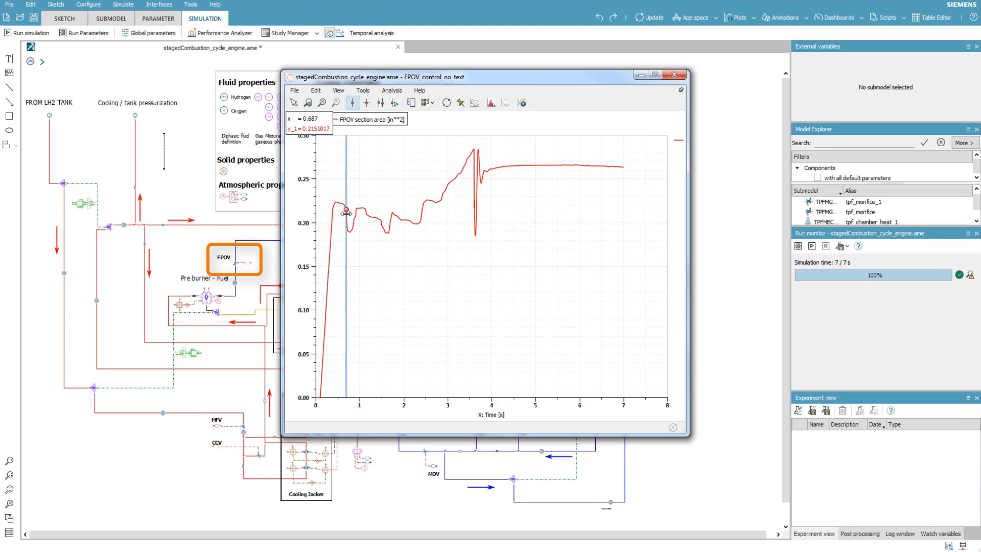
pyautogui.moveTo(346, 212); pyautogui.dragTo(375, 211)
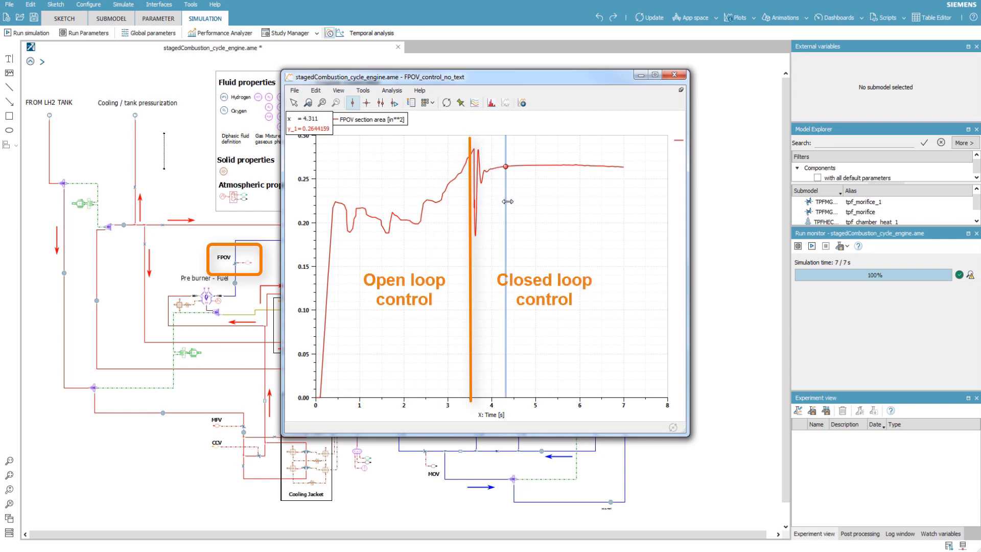
pyautogui.moveTo(507, 201); pyautogui.dragTo(581, 199)
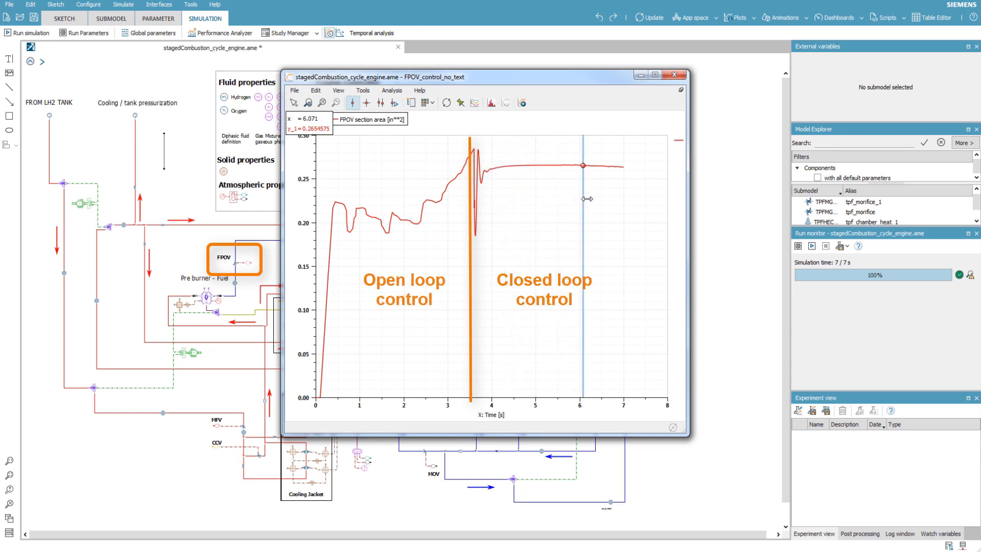